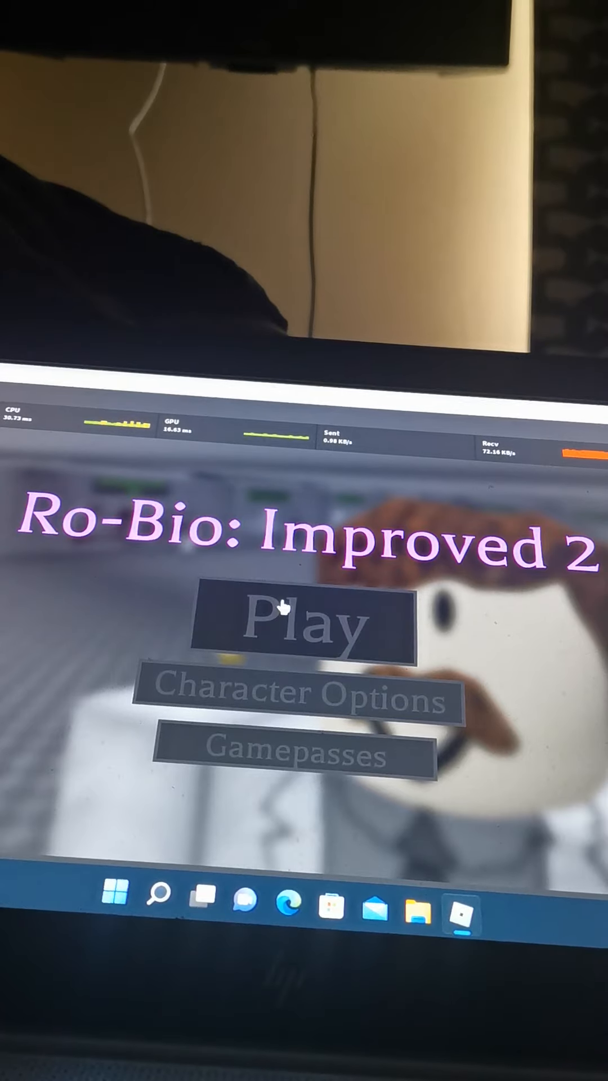
Start the game from the title screen and walk to the stone-walled enclosure.
left_click(301, 626)
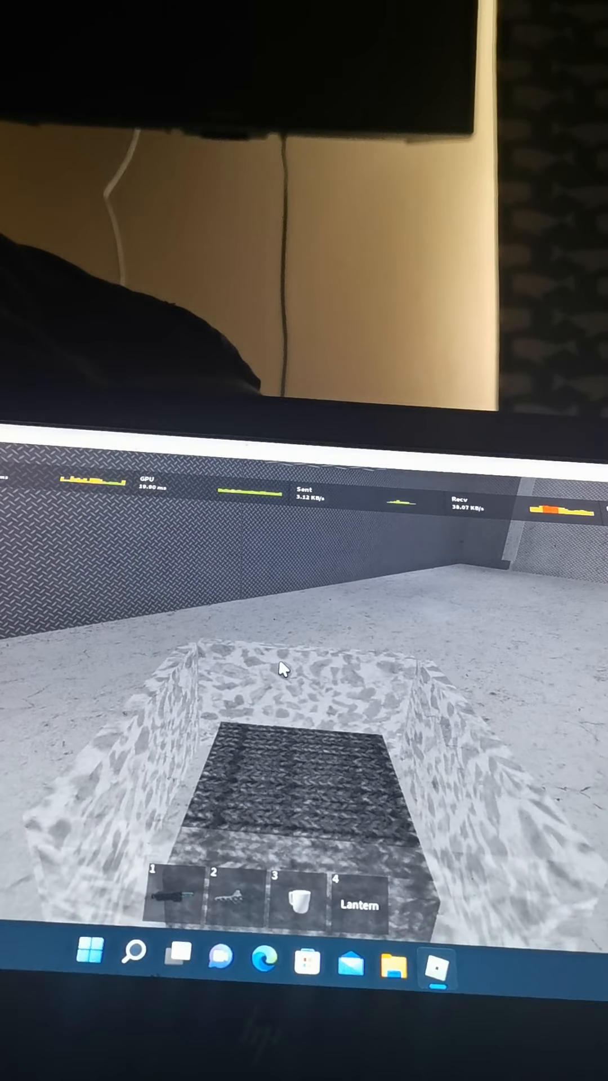
Step closer to the enclosure with key 1 and look down at the dark block.
key("1")
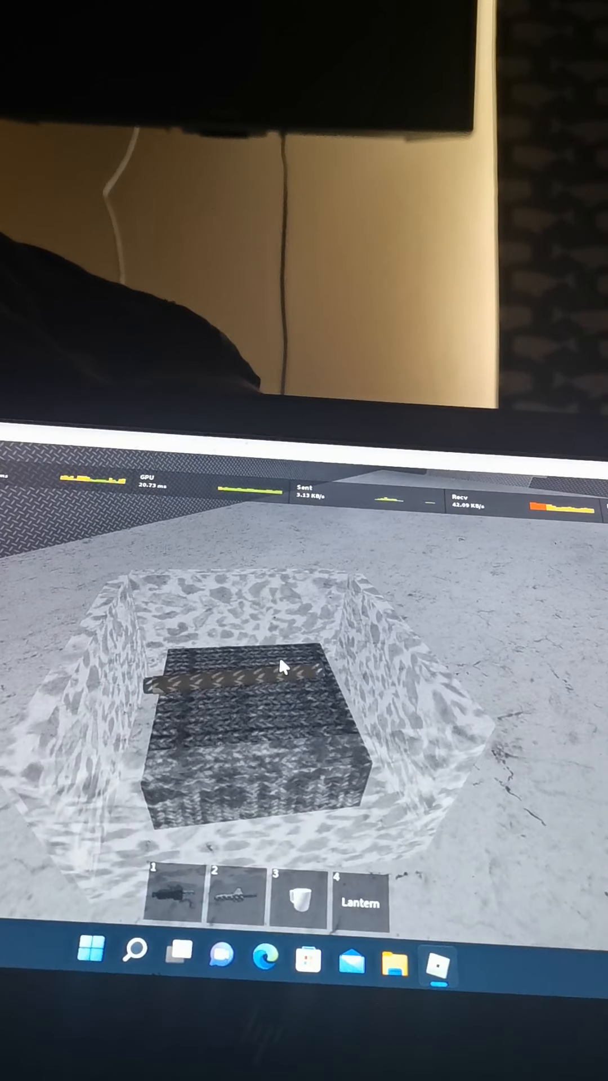
key("1")
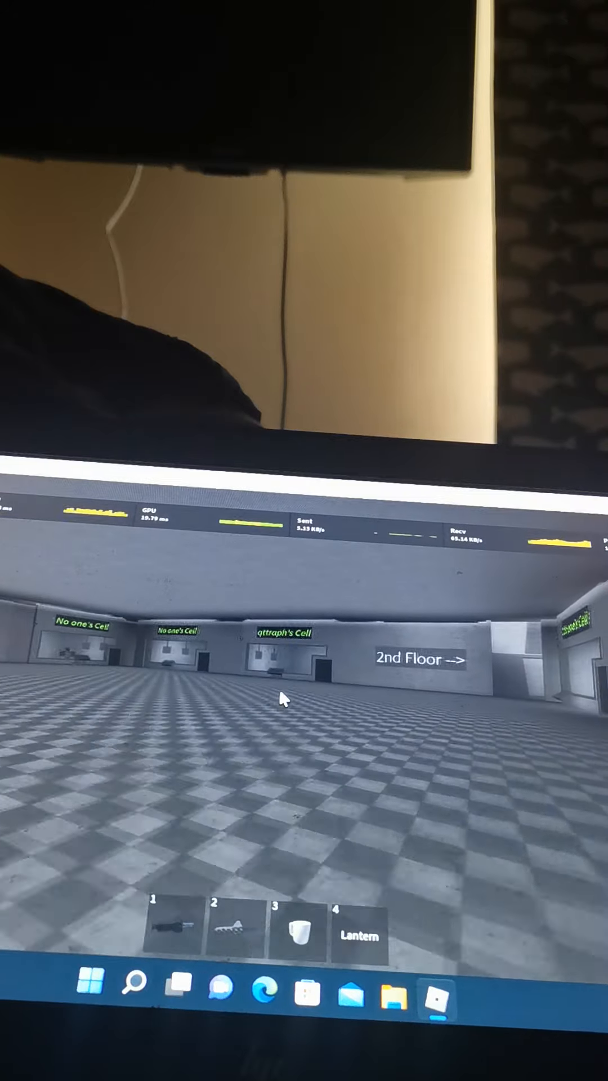
mouse_move(283, 700)
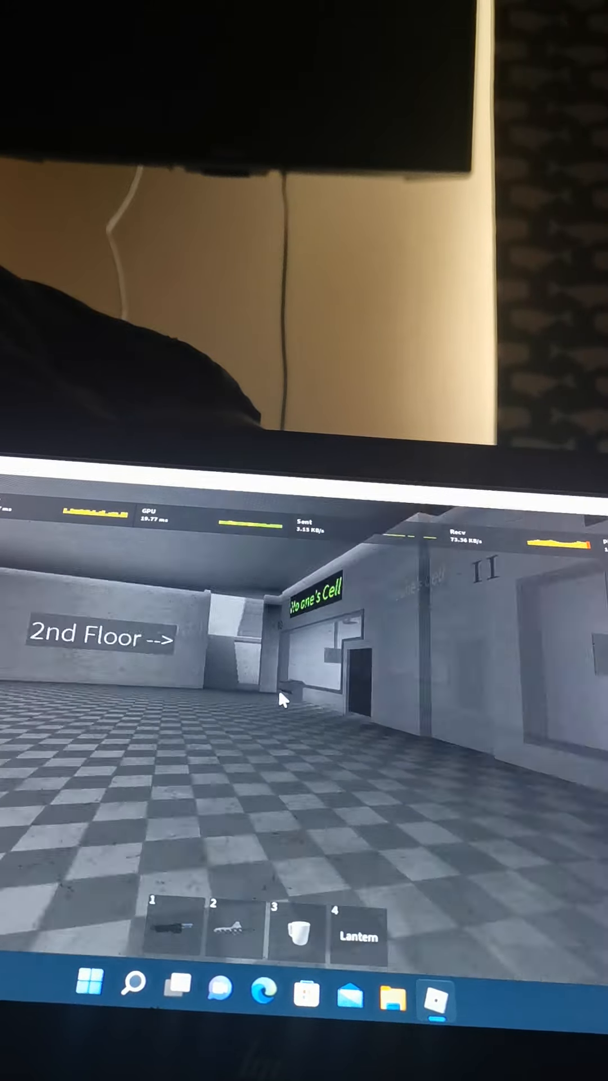